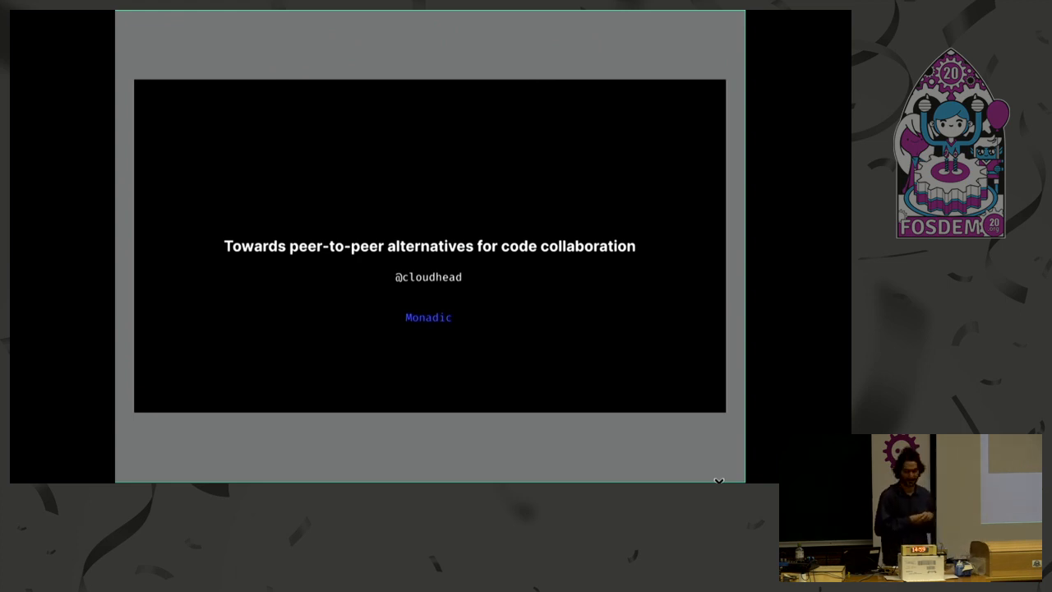
key("Right")
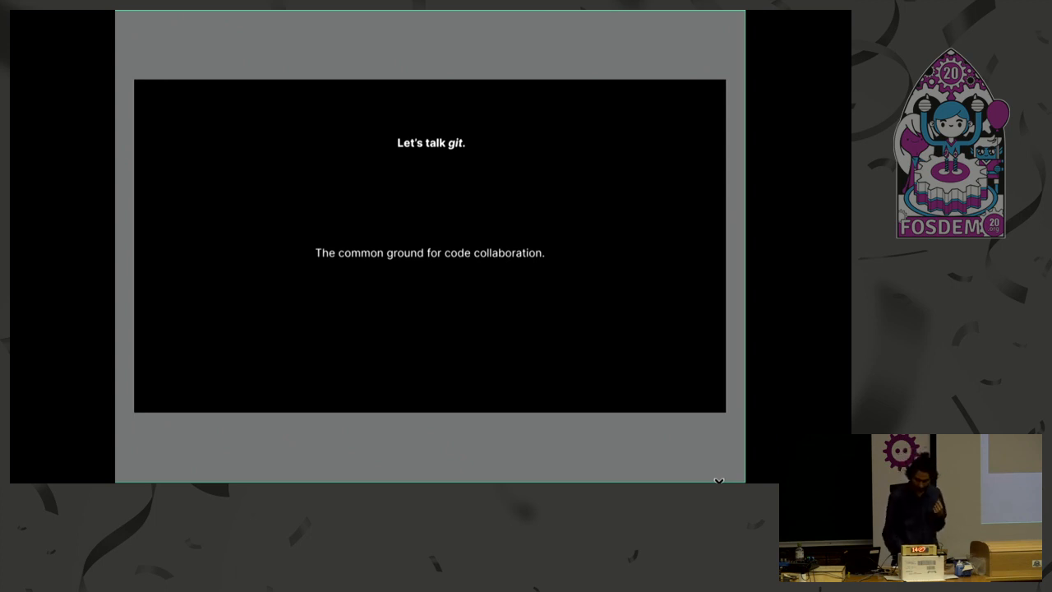
key("Right")
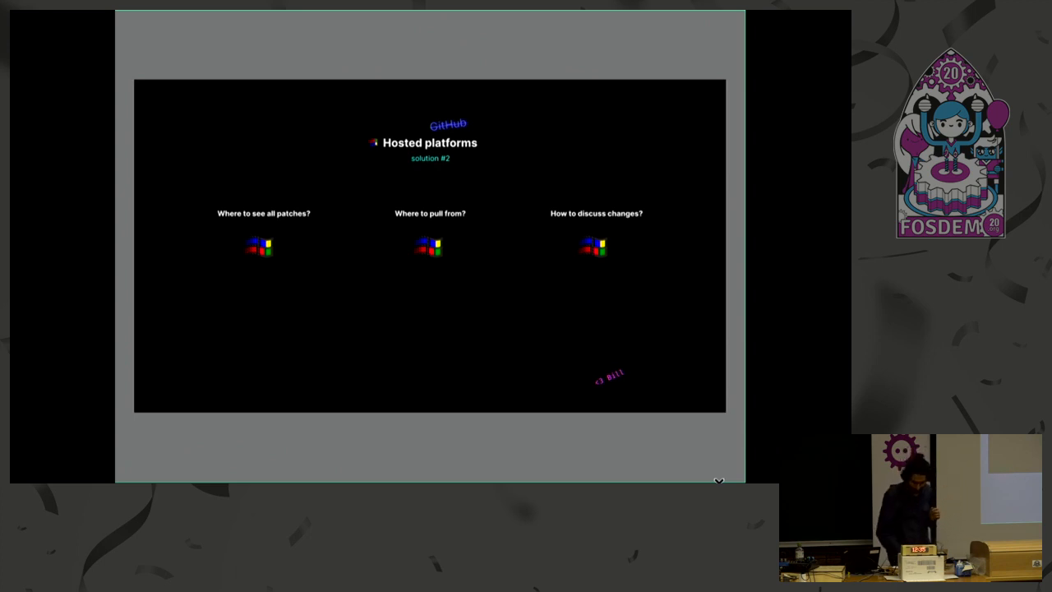
left_click(719, 480)
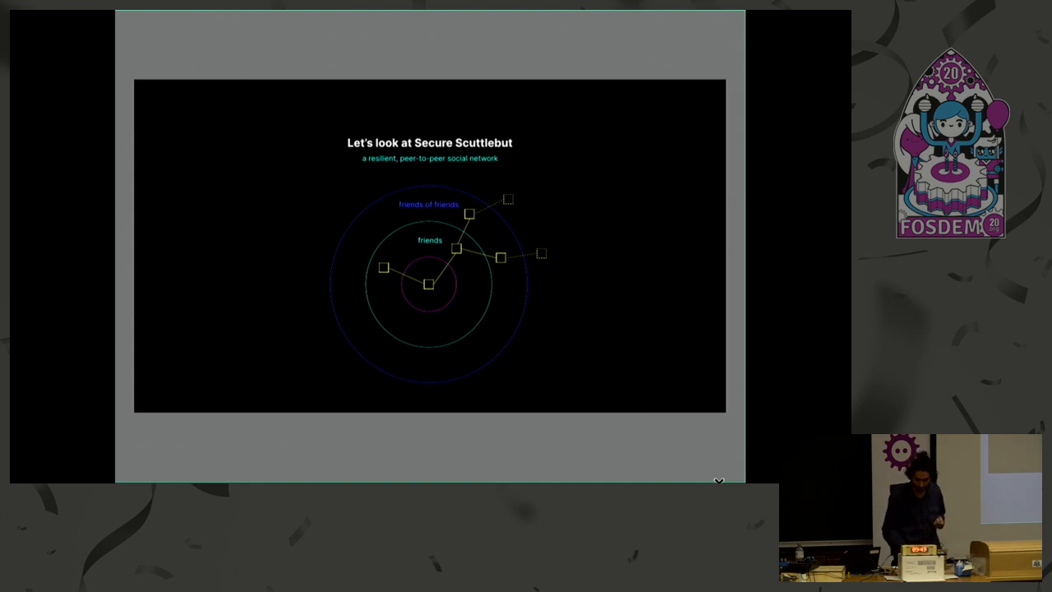
left_click(718, 480)
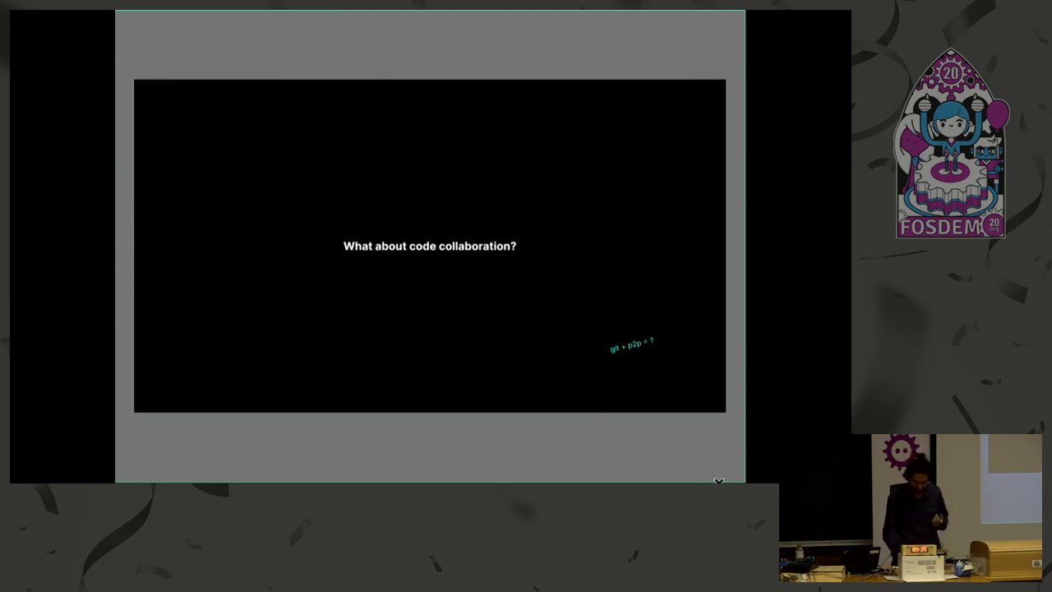
key("Right")
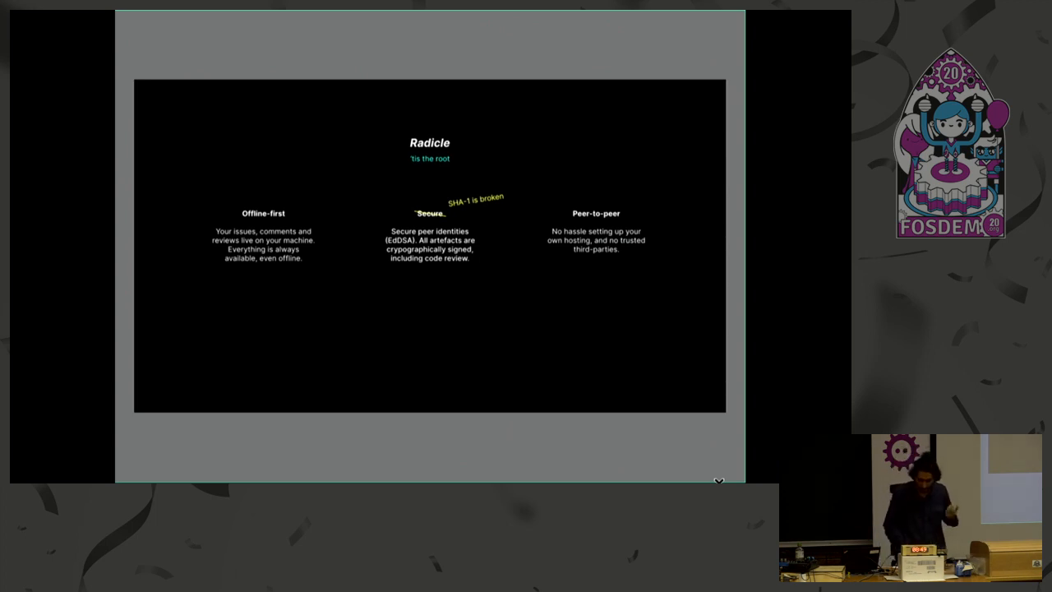
key("Right")
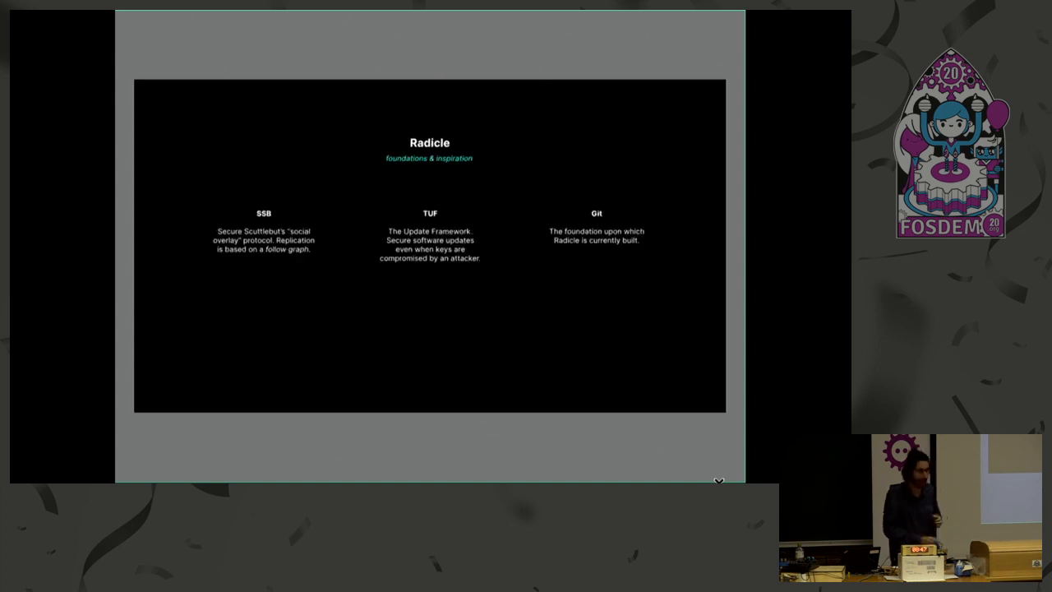